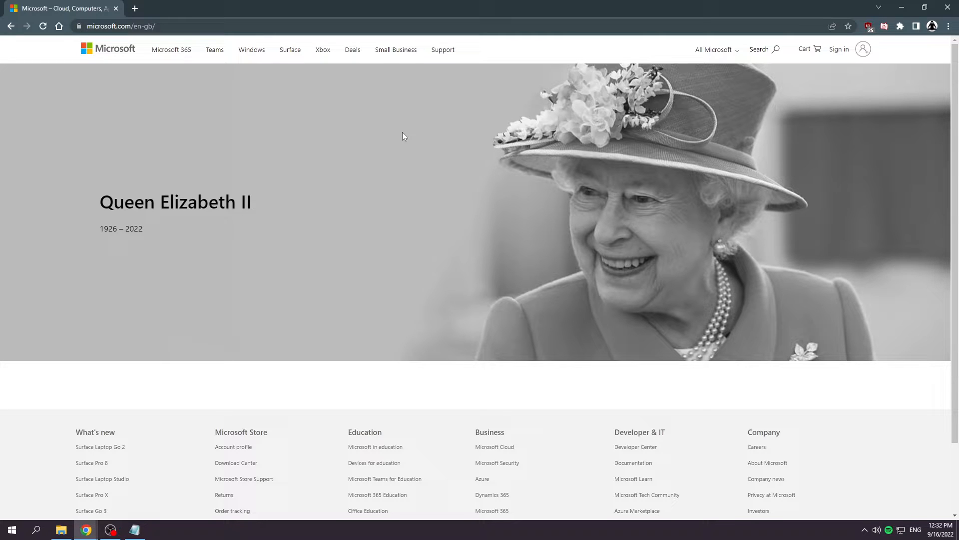
pyautogui.moveTo(349, 161)
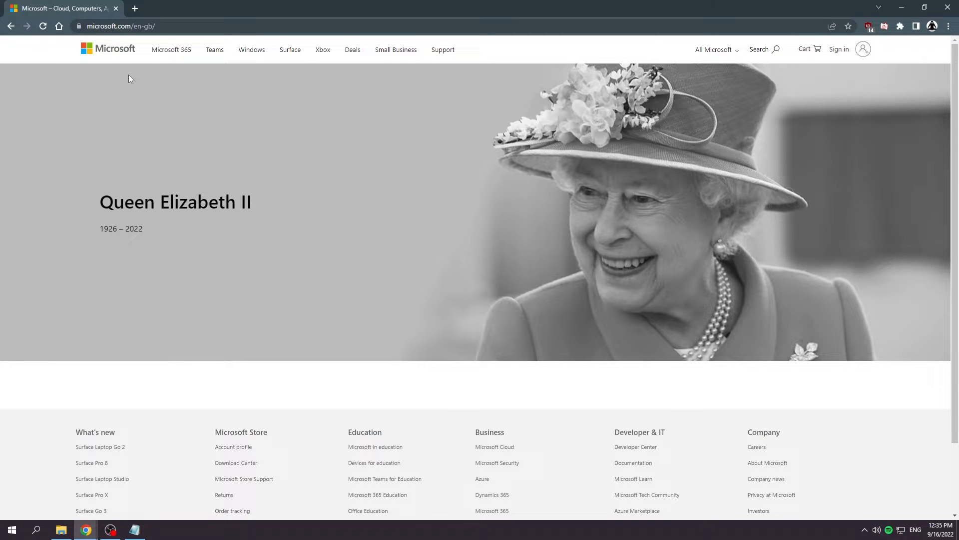
pyautogui.moveTo(145, 87)
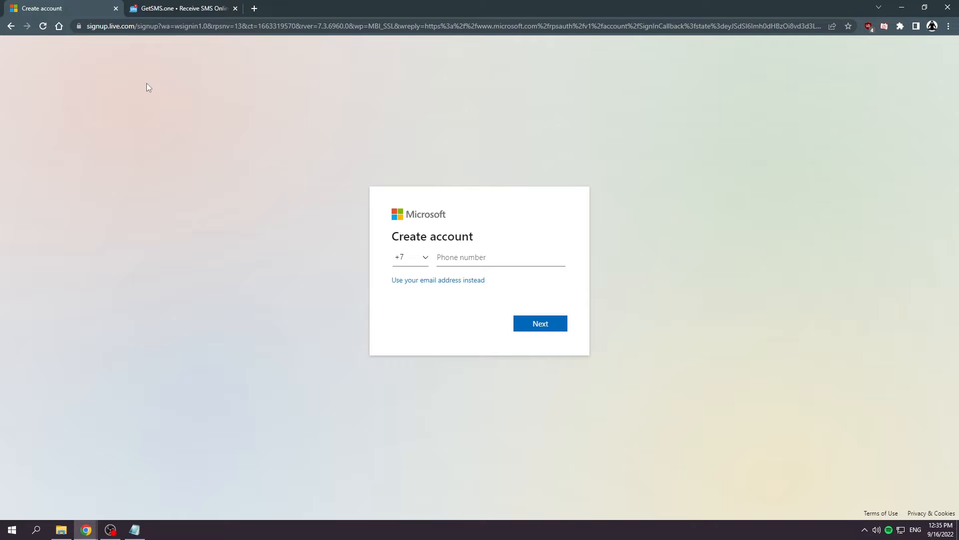
# - On the GetSMS tab, rent a Russian phone number for the Microsoft service
pyautogui.click(181, 8)
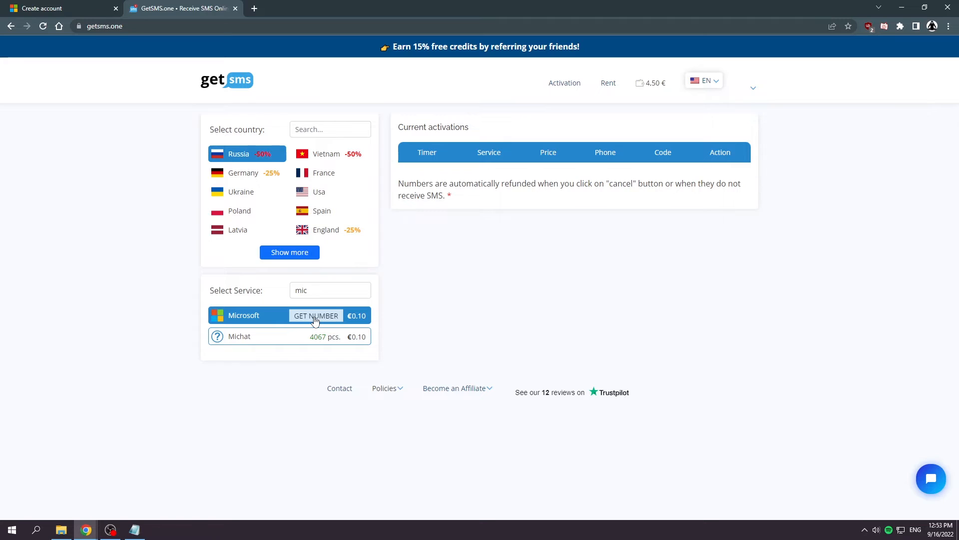
pyautogui.click(315, 316)
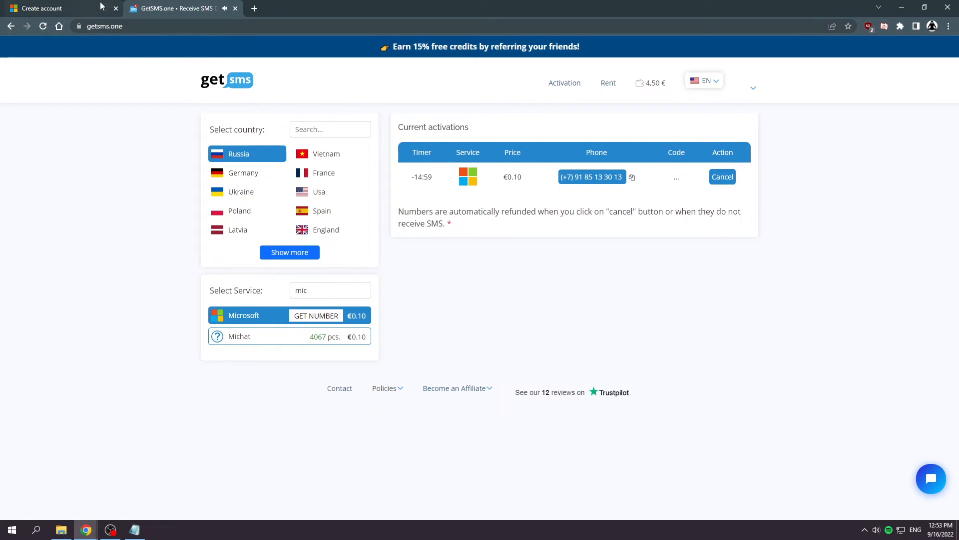
# - Submit the rented number on the Microsoft signup form and check GetSMS for the code
pyautogui.click(43, 8)
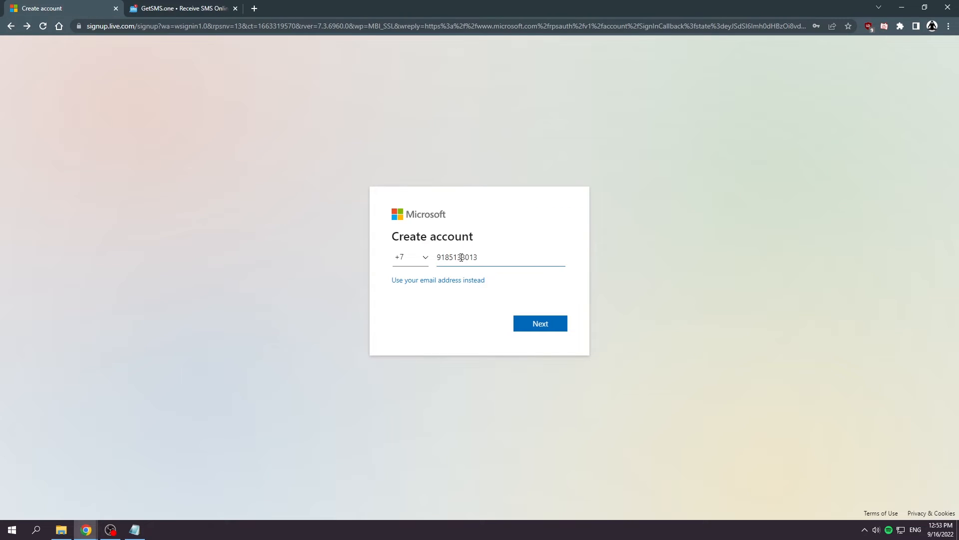
pyautogui.click(539, 323)
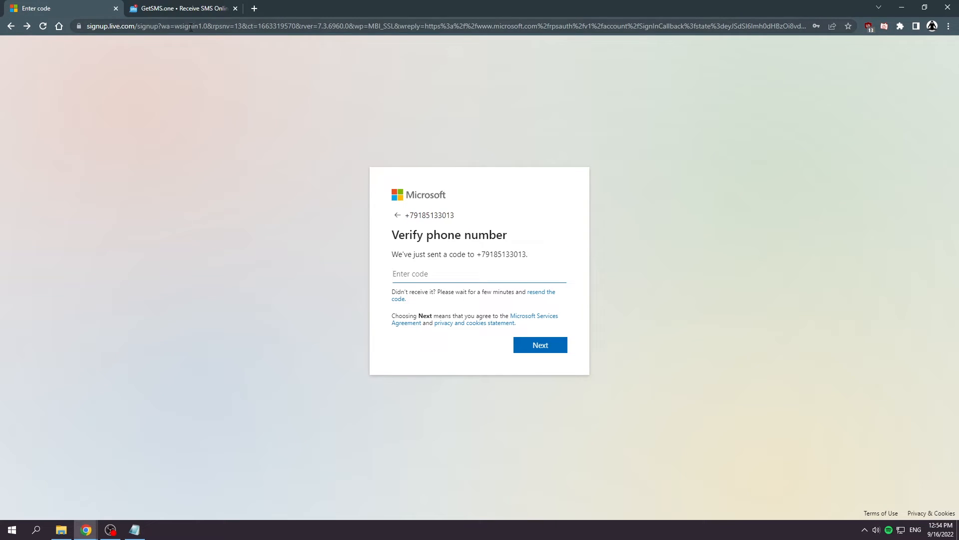
pyautogui.click(180, 8)
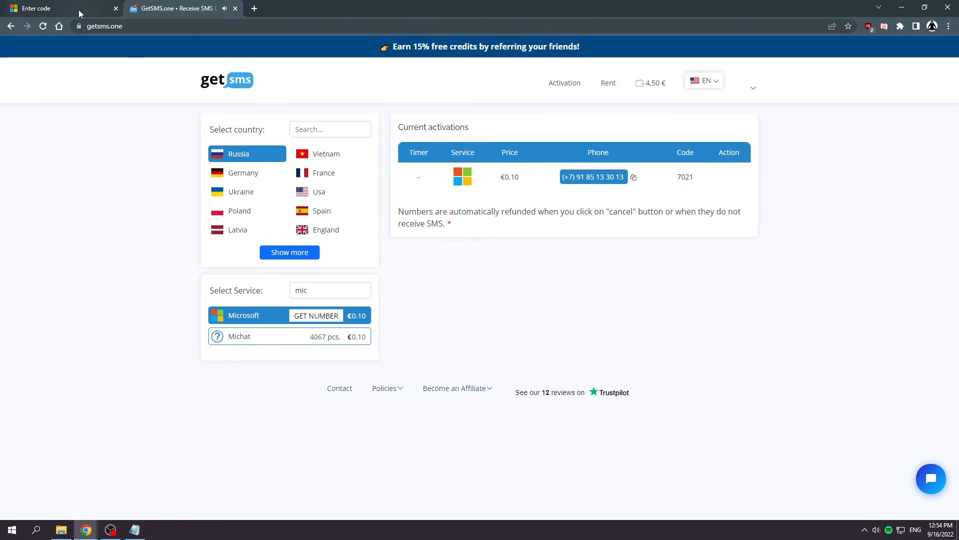
pyautogui.click(37, 8)
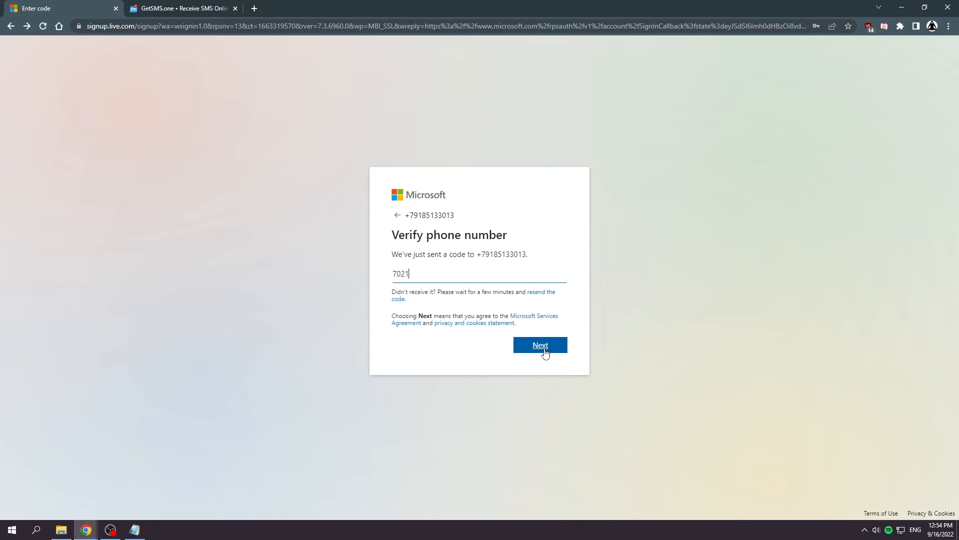
pyautogui.click(539, 344)
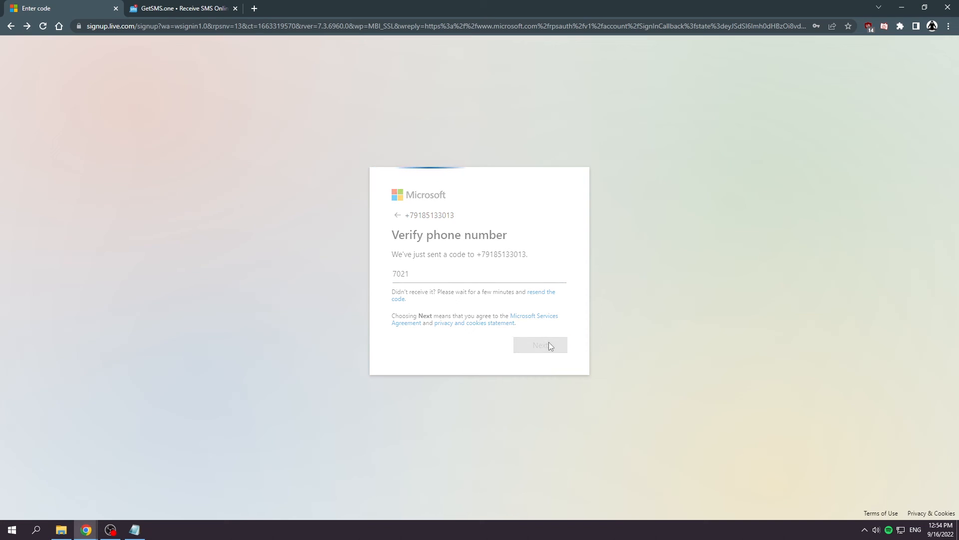
pyautogui.click(539, 344)
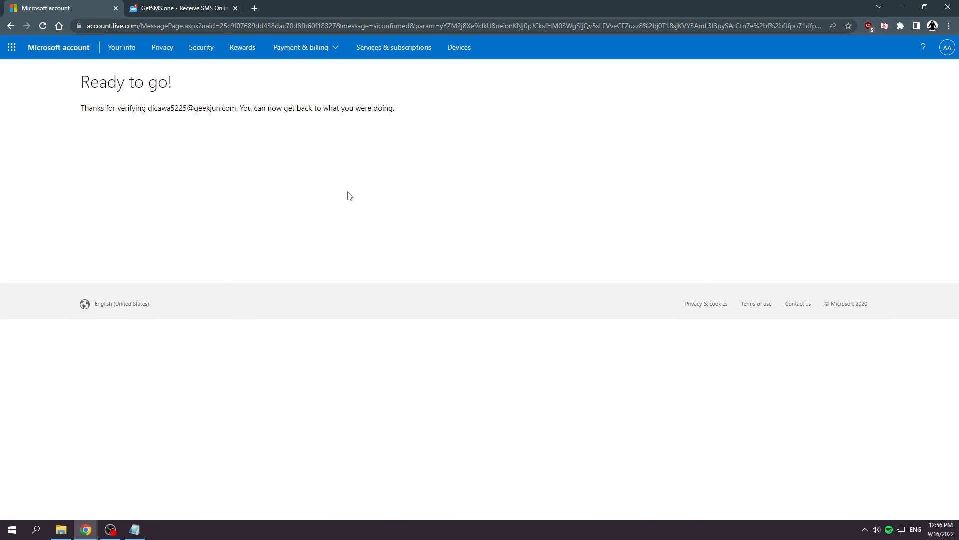
pyautogui.moveTo(251, 170)
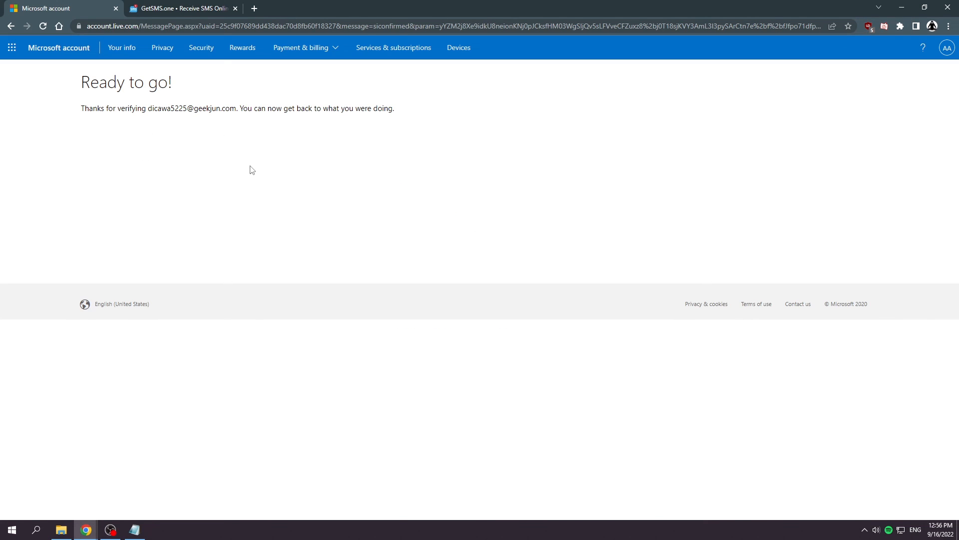
pyautogui.moveTo(265, 210)
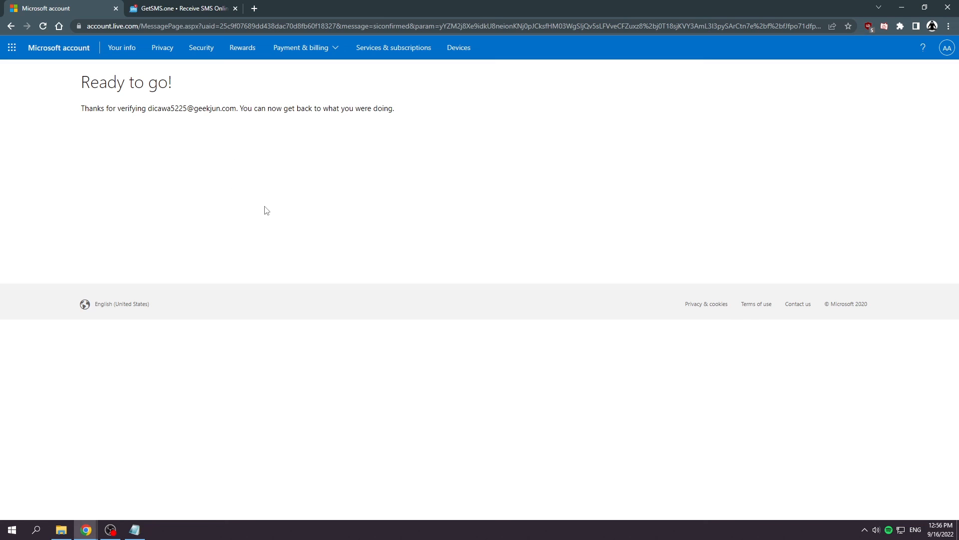